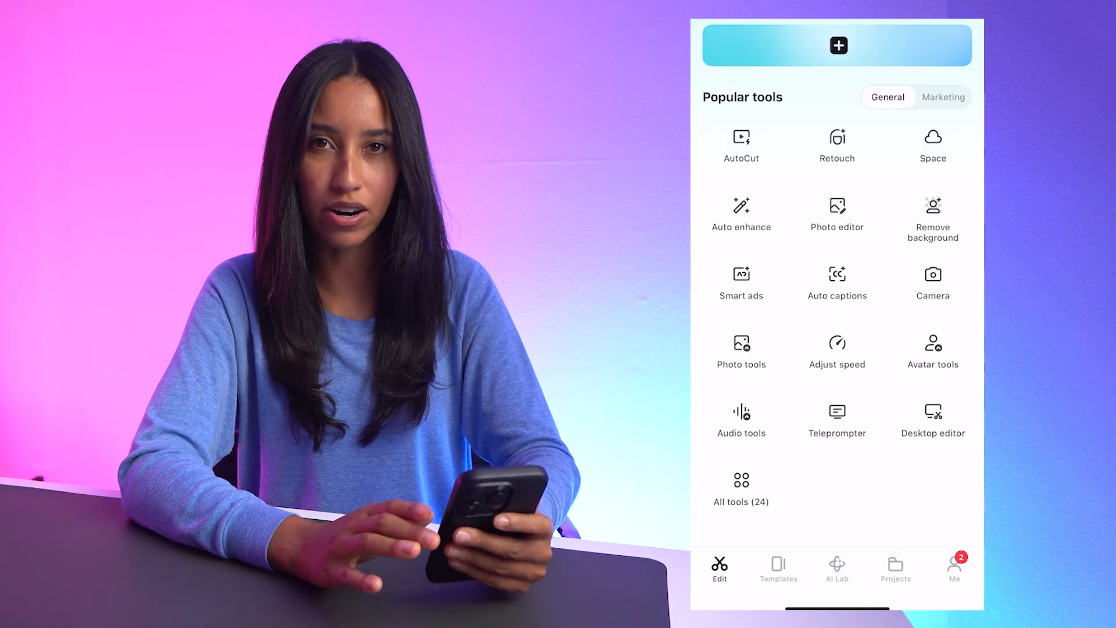
Step: Start a new AI-created video from the Edit home screen
left_click(836, 569)
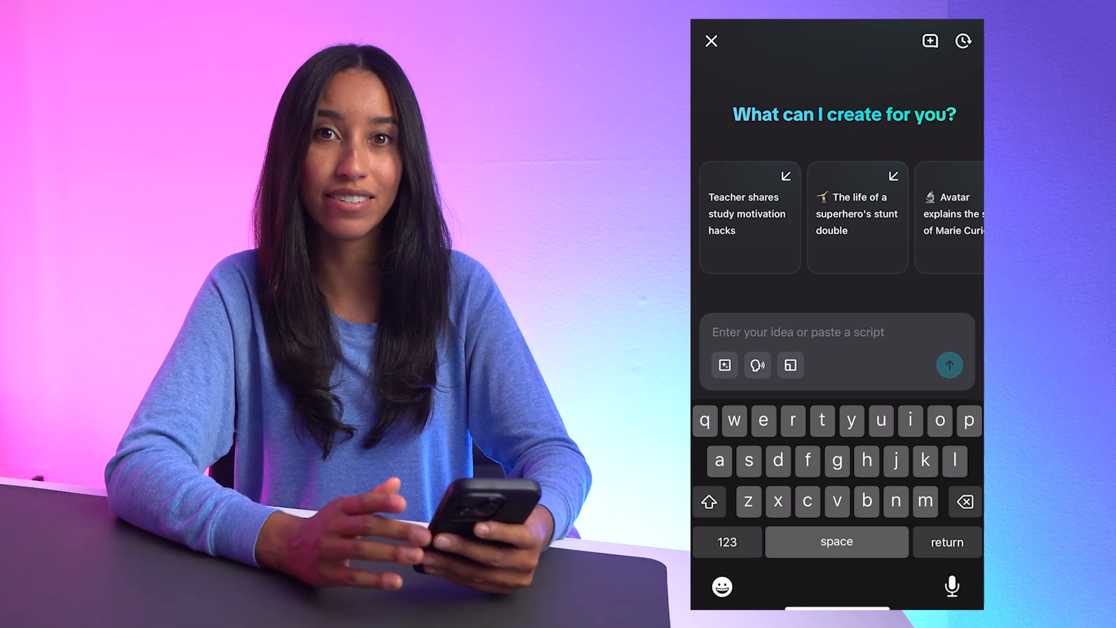
Step: Submit the idea 'A zombie game show with creepy monster contestants' at a 9:16 aspect ratio
type("A zombie game")
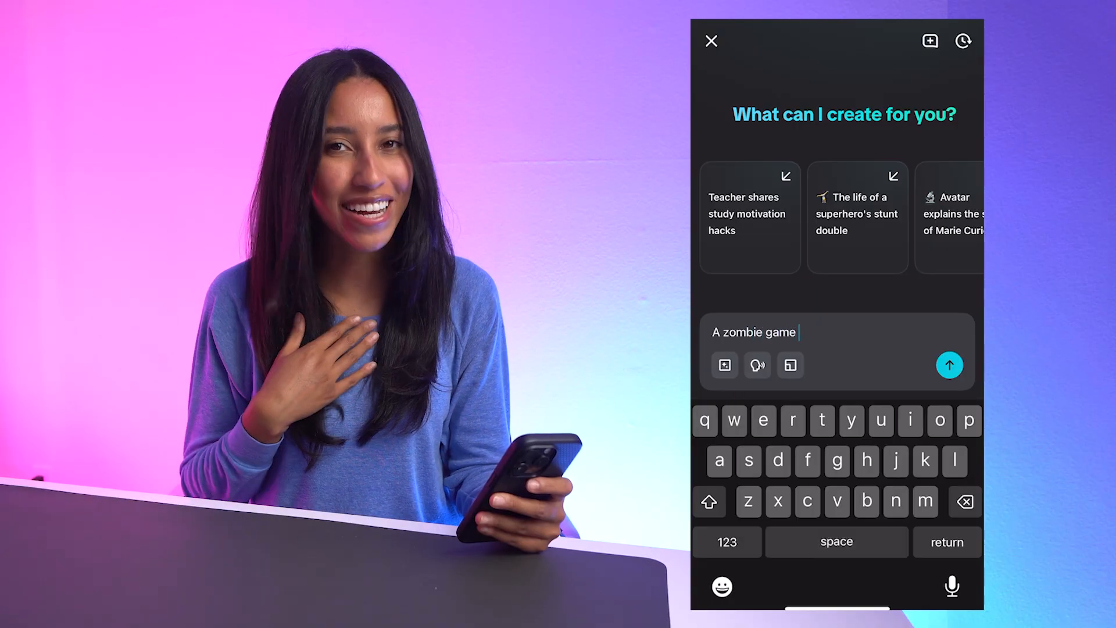
type("show with creepy monster contestants")
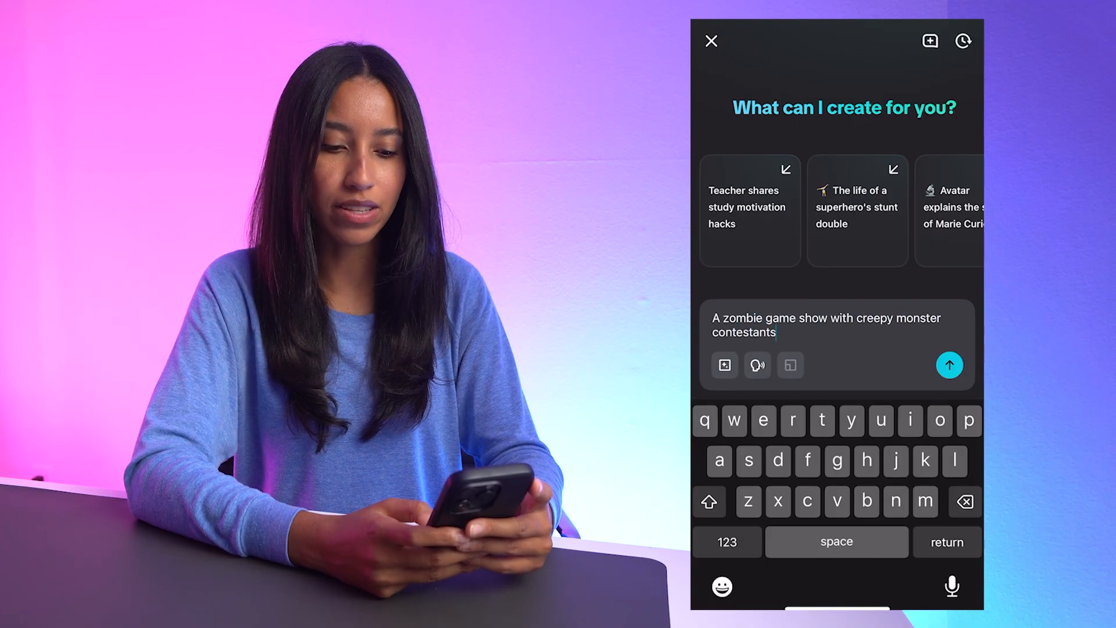
left_click(789, 364)
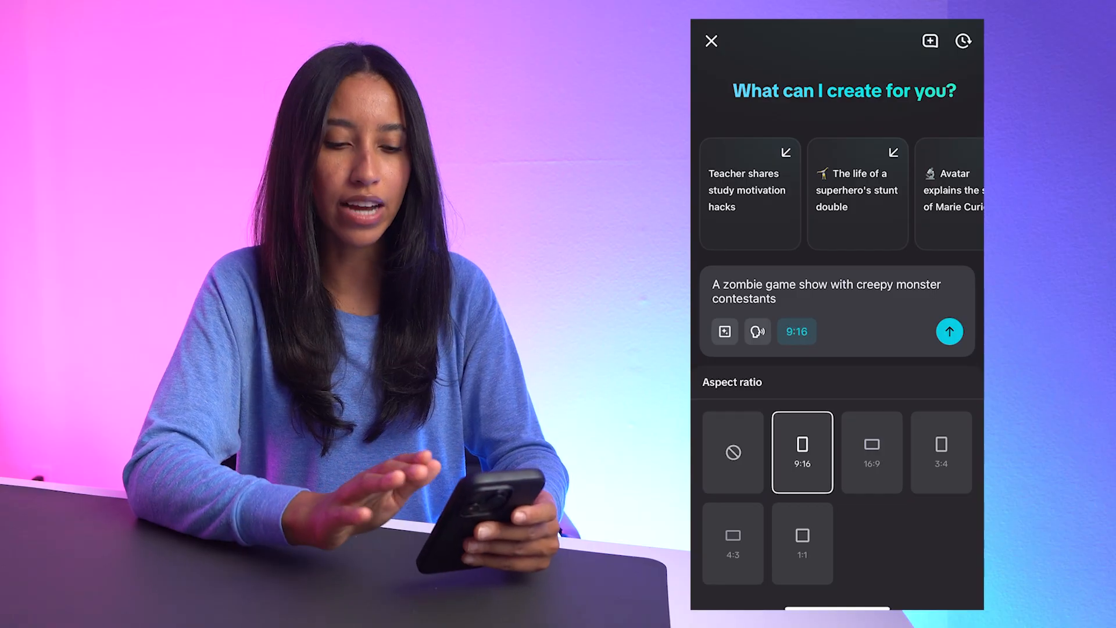
left_click(950, 332)
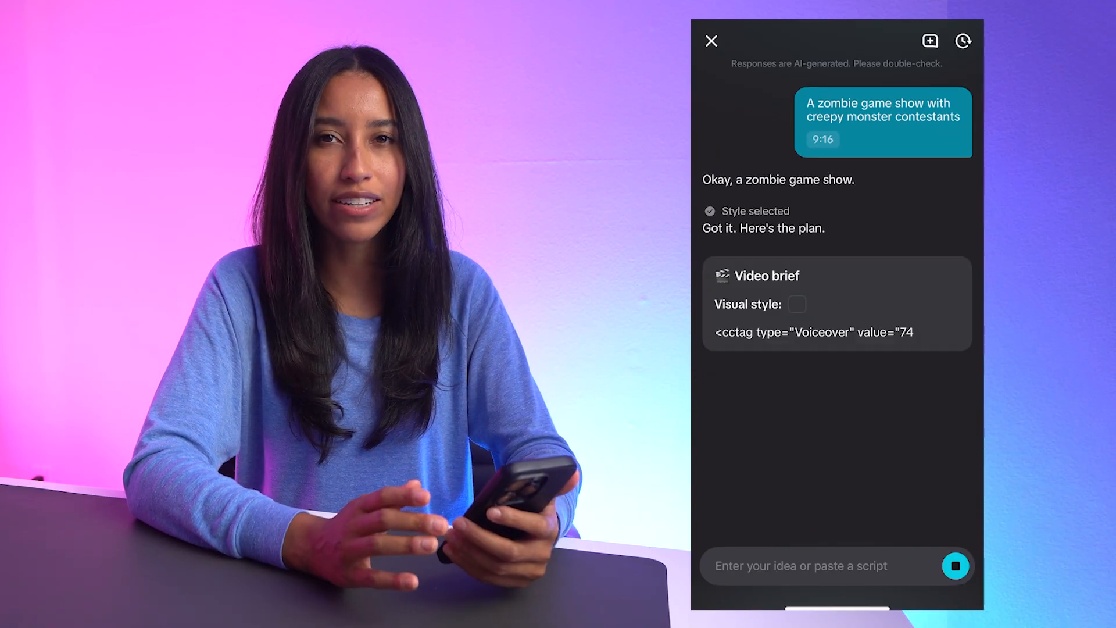
Step: Review the generated video brief and script, then begin a follow-up change request
scroll("down", 3)
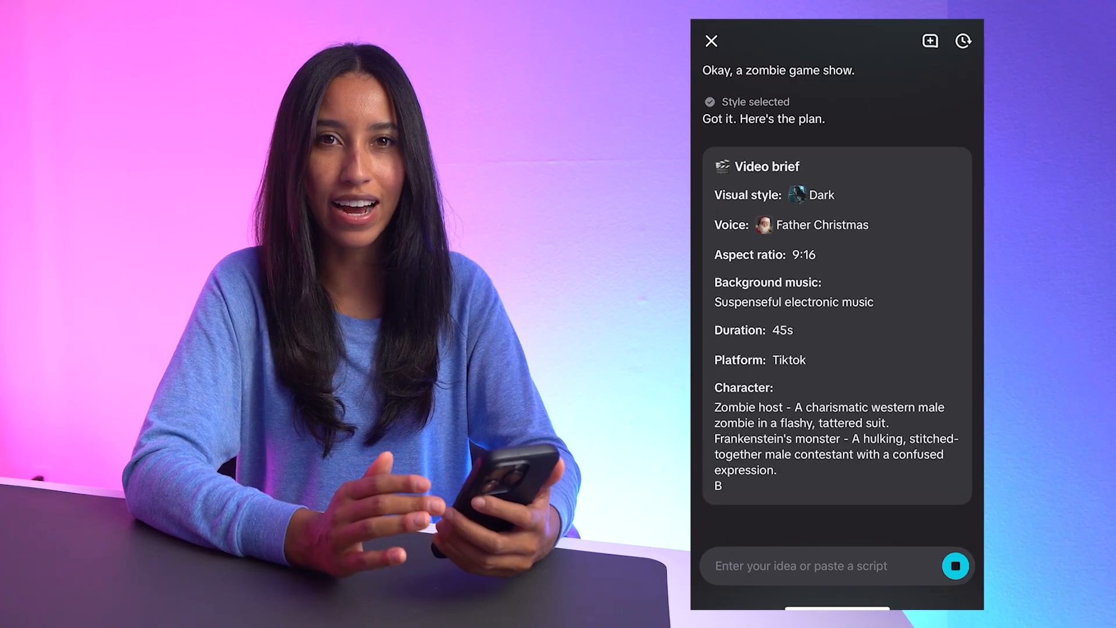
scroll("down", 3)
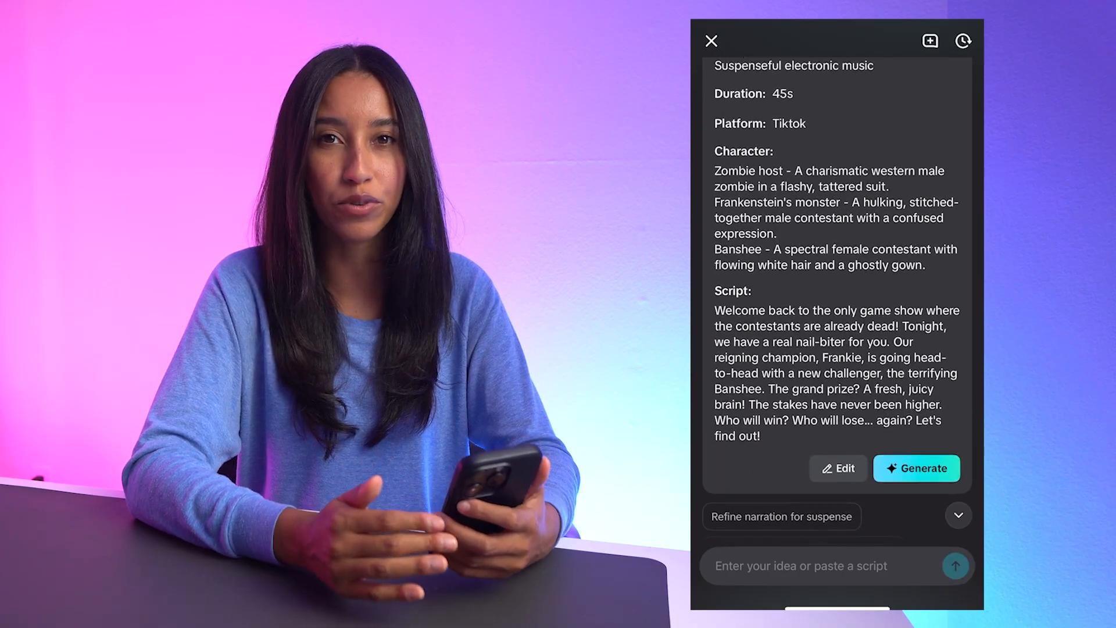
left_click(818, 567)
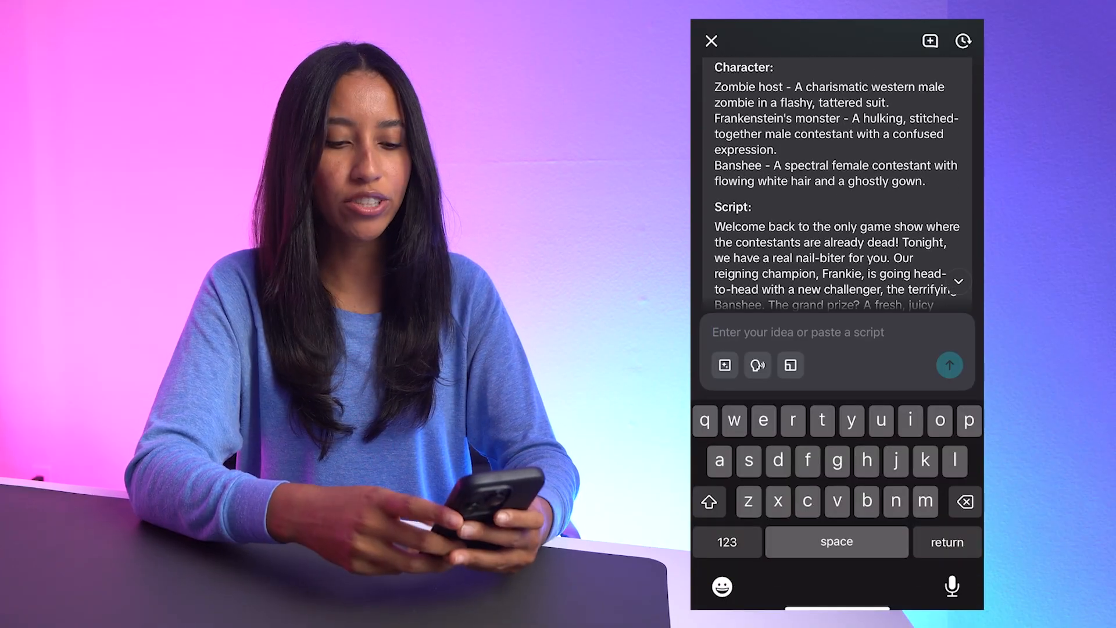
Step: Request 'Change the style to be more Lovecraftian horror' for the video brief
type("Change the style to be more Lo")
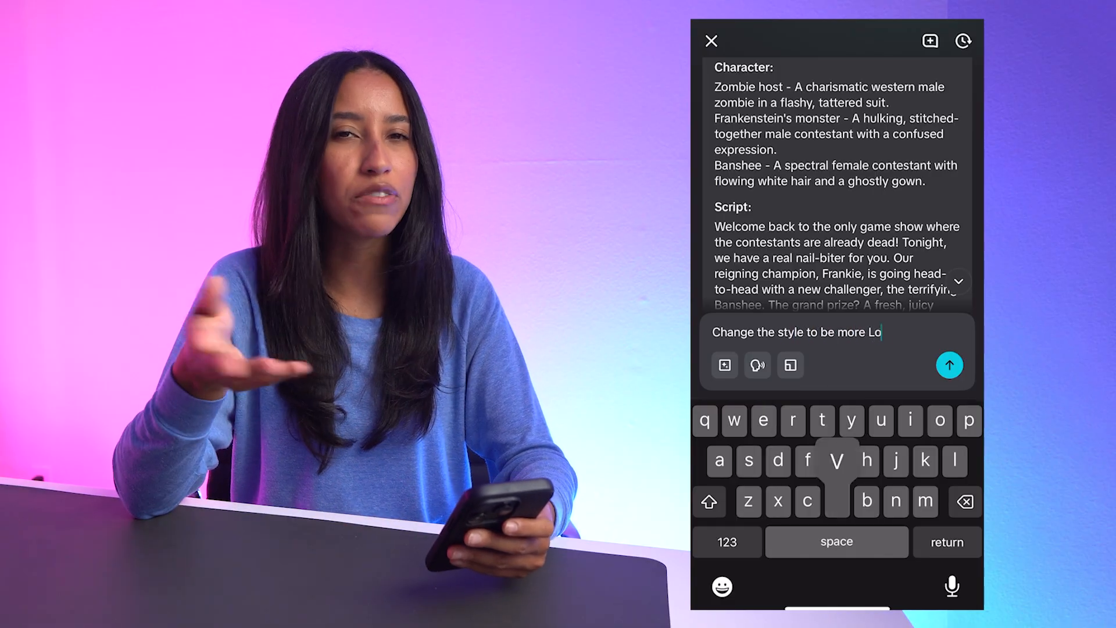
type("vecraftian horror")
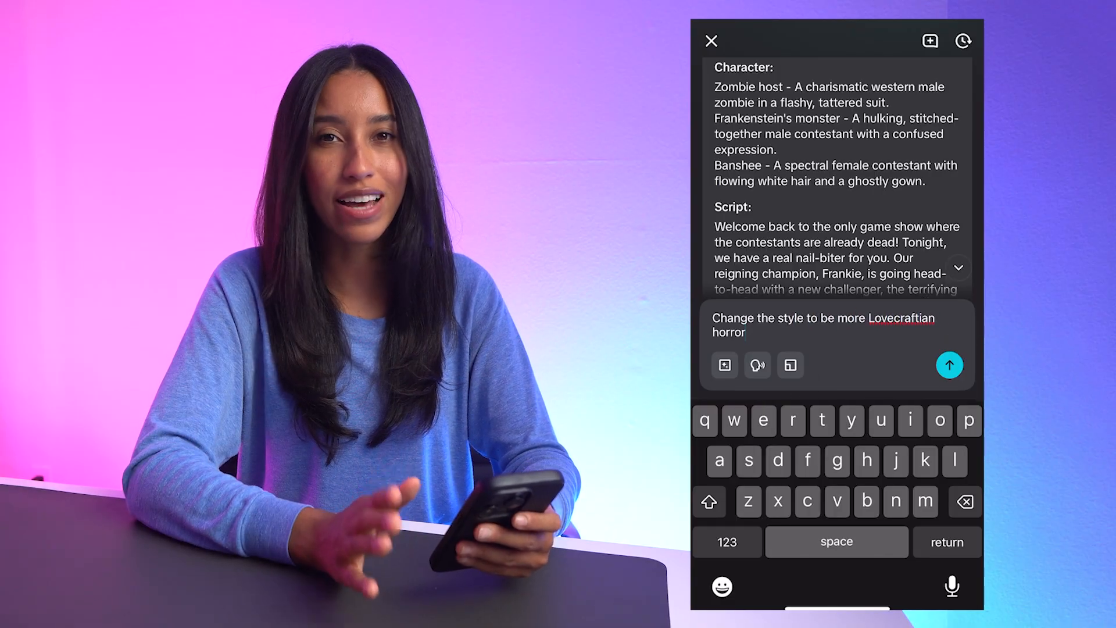
left_click(950, 364)
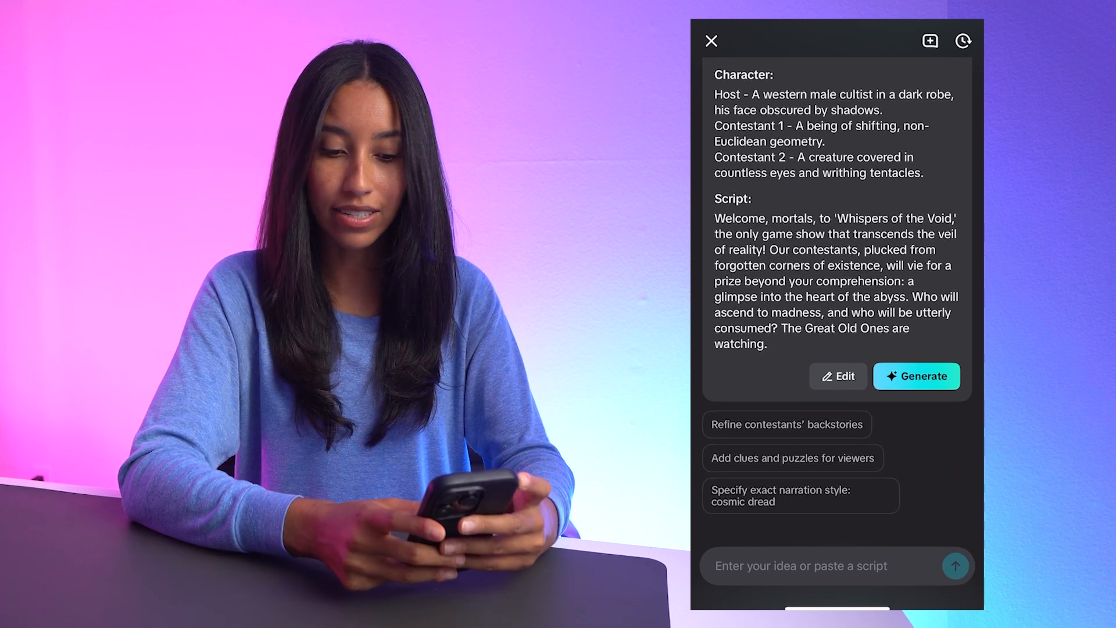
Step: Choose the 'cosmic dread' narration style suggestion and review the revised brief
left_click(800, 495)
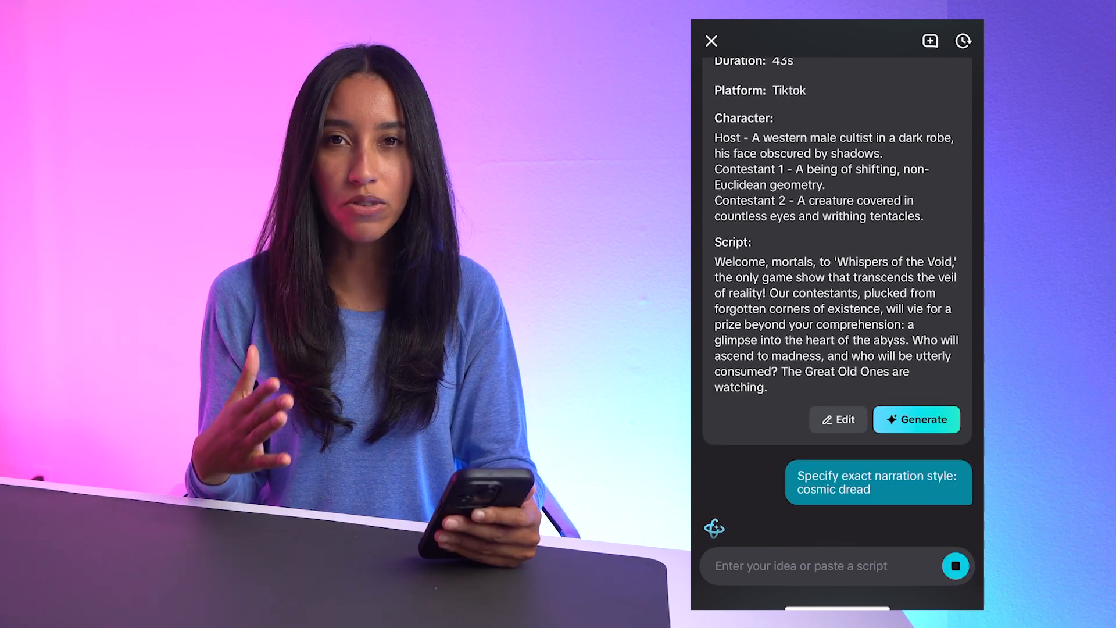
scroll("down", 3)
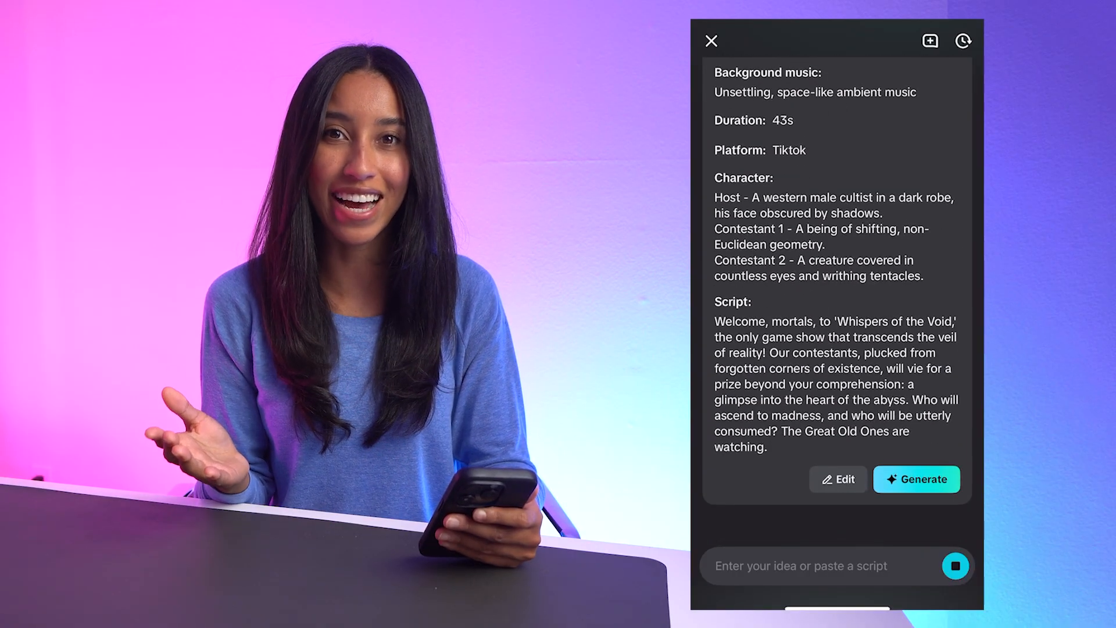
scroll("down", 3)
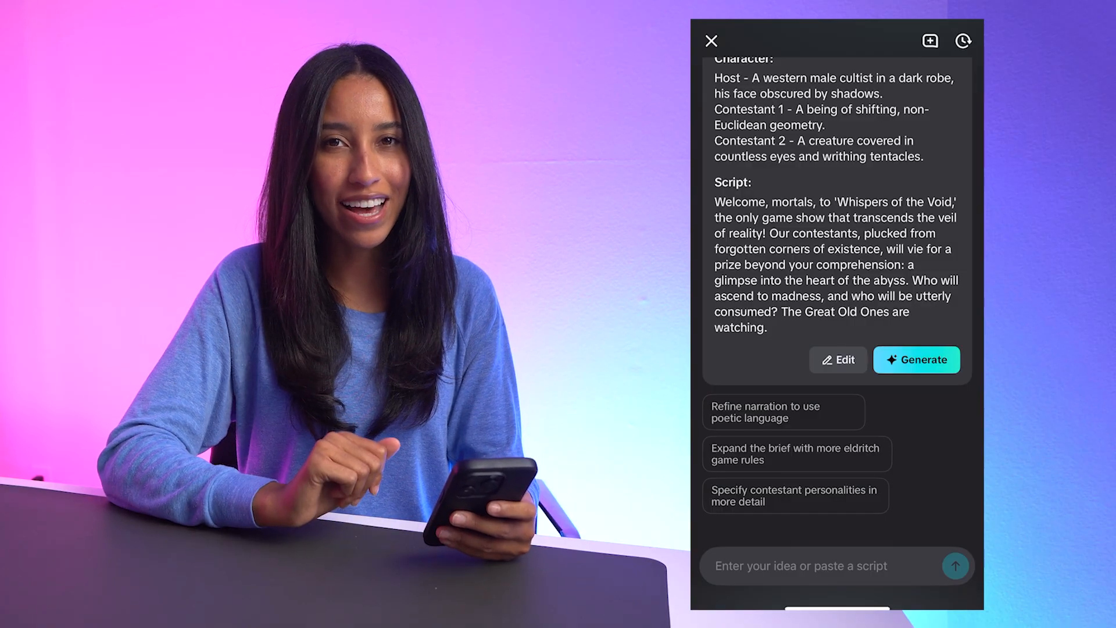
Step: Generate the video from the Lovecraftian brief and begin another script change request
left_click(917, 359)
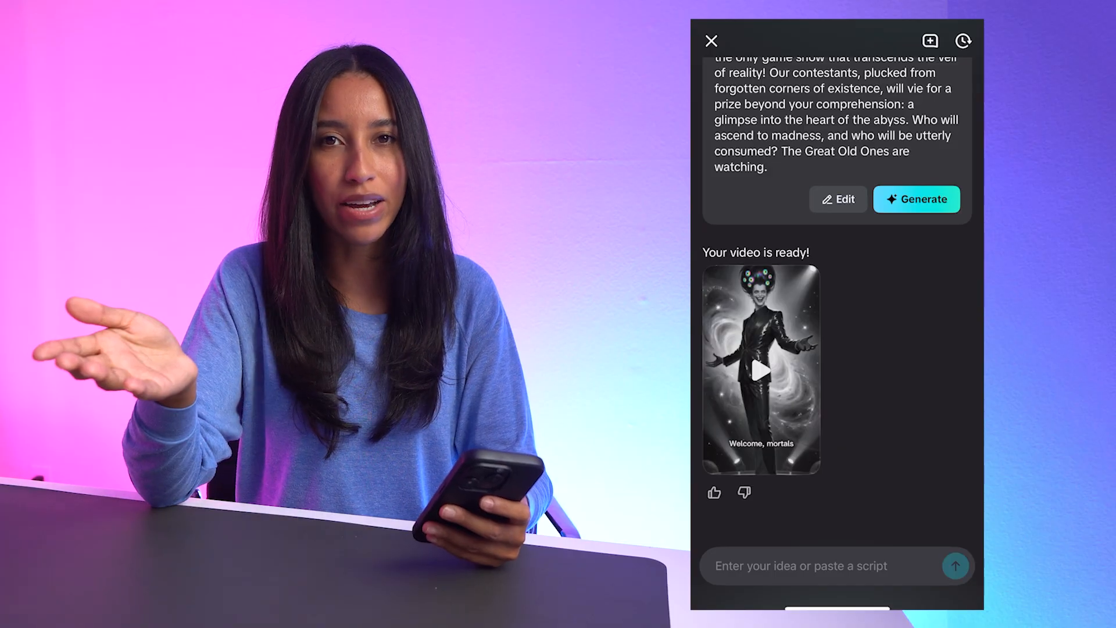
left_click(761, 370)
type("Add more comedic jokes")
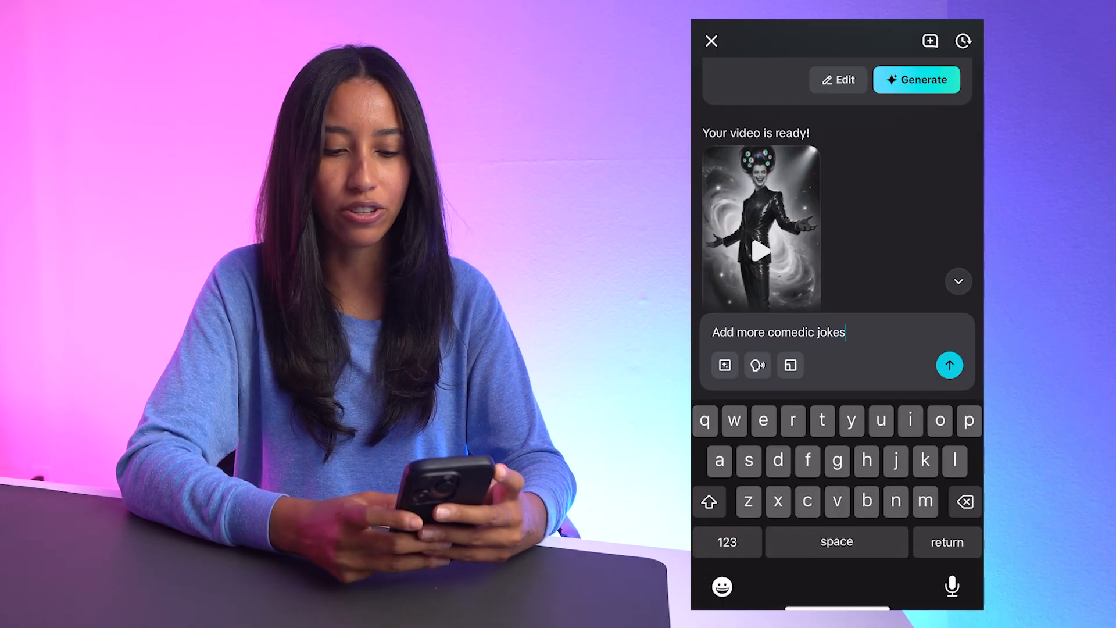
Step: Send 'Add more comedic jokes to the script' and generate the video from the funnier script
left_click(950, 364)
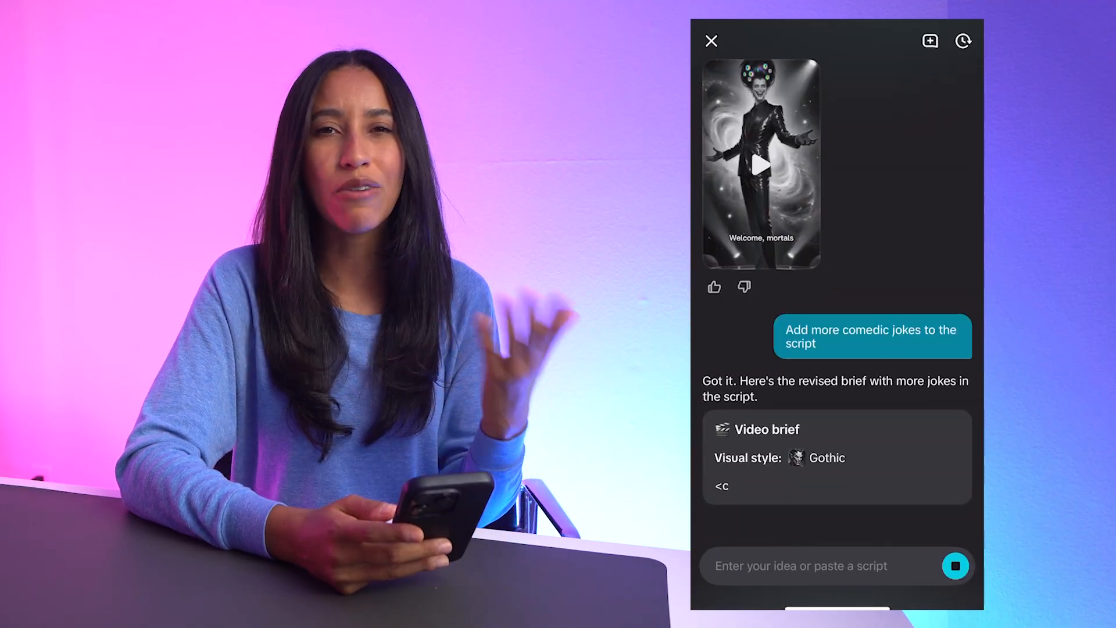
scroll("down", 3)
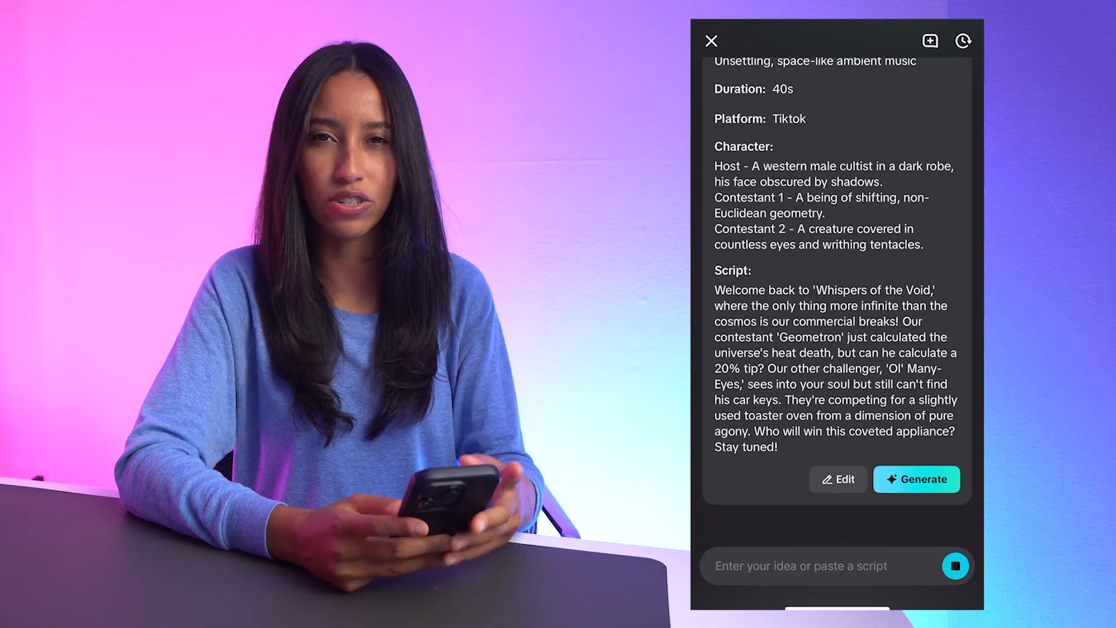
left_click(917, 479)
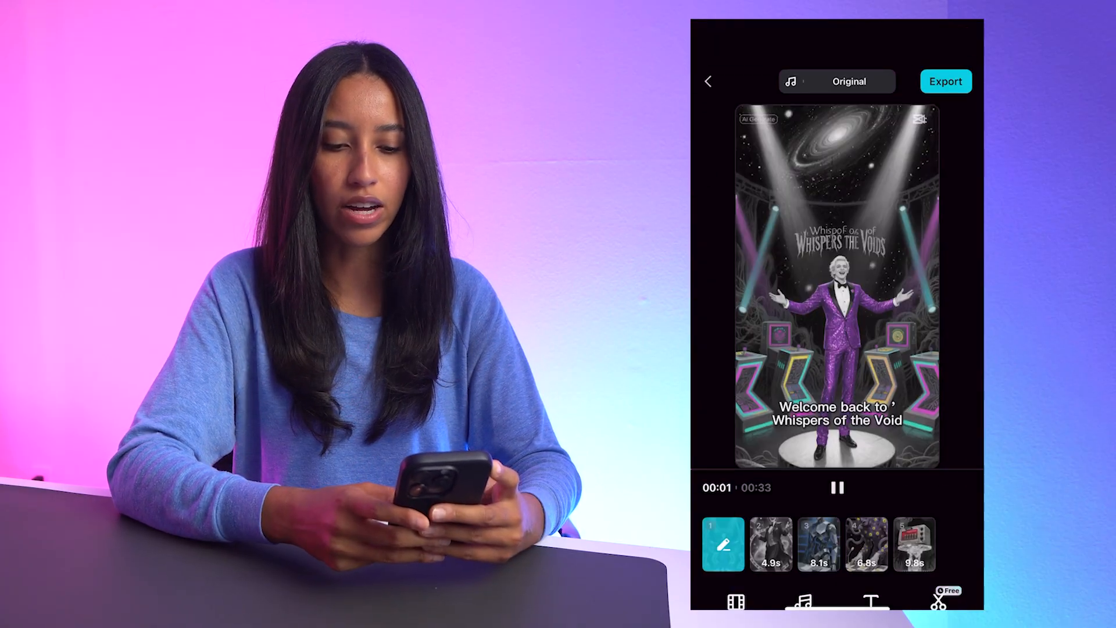
Step: Edit the opening caption, move the video into the full timeline editor and show transition choices
left_click(799, 603)
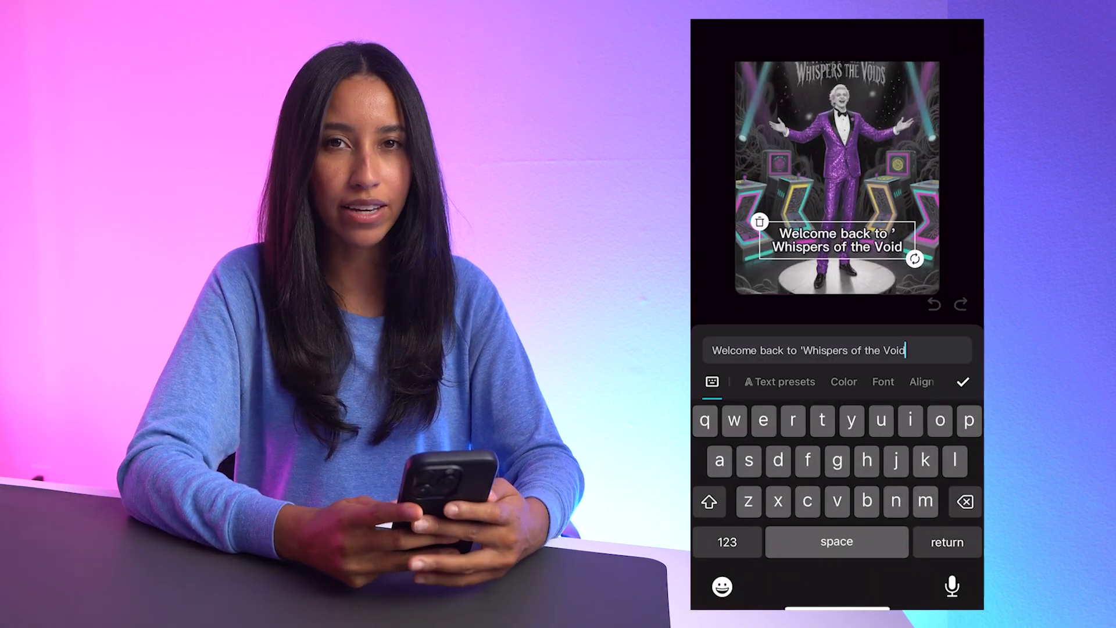
left_click(963, 381)
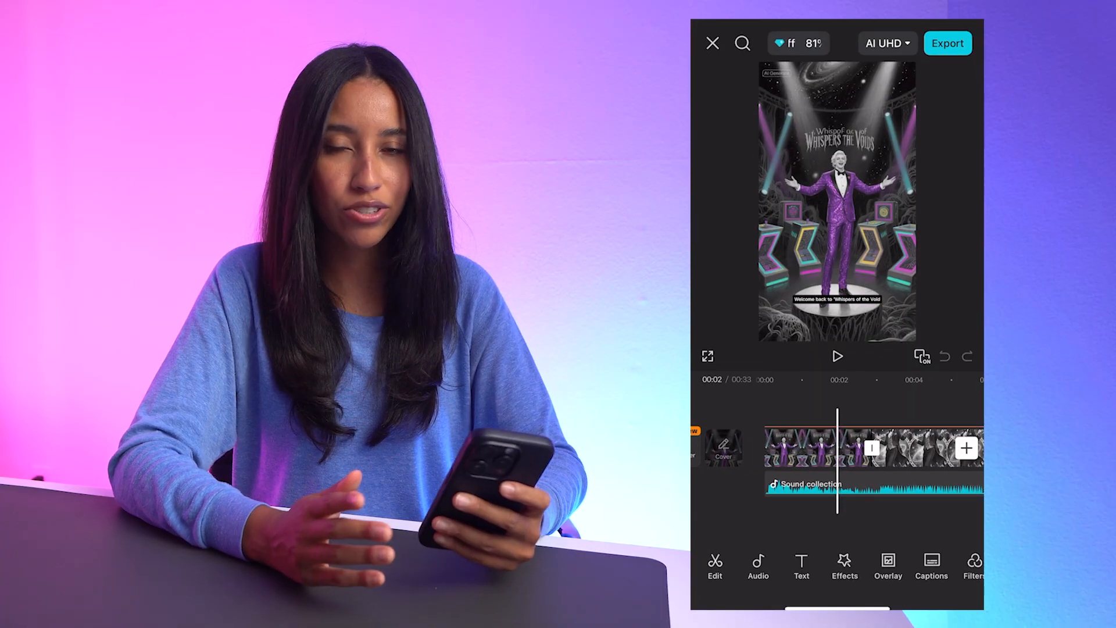
left_click(844, 566)
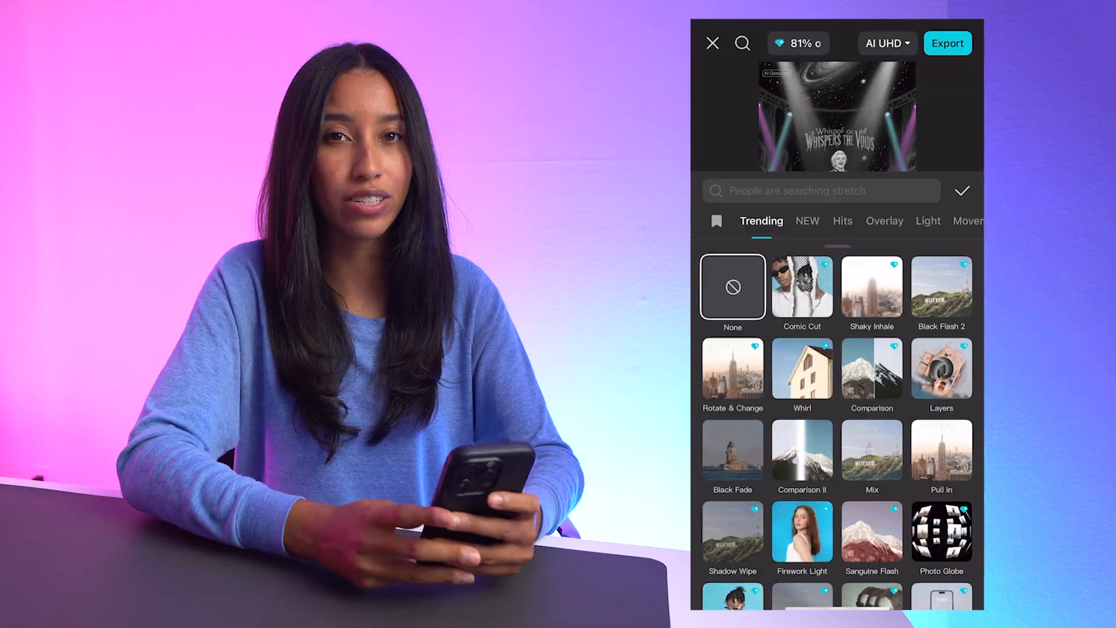